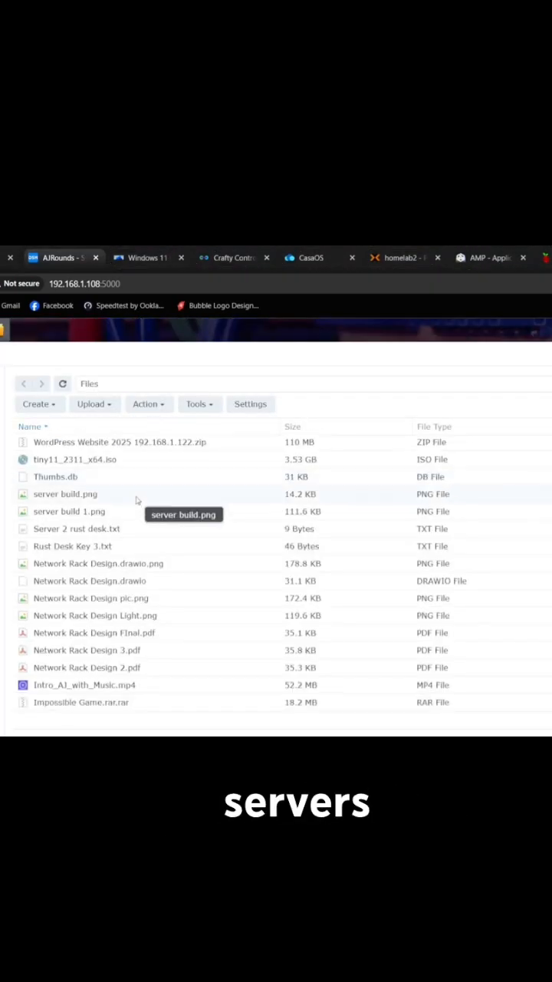
pyautogui.scroll(-3)
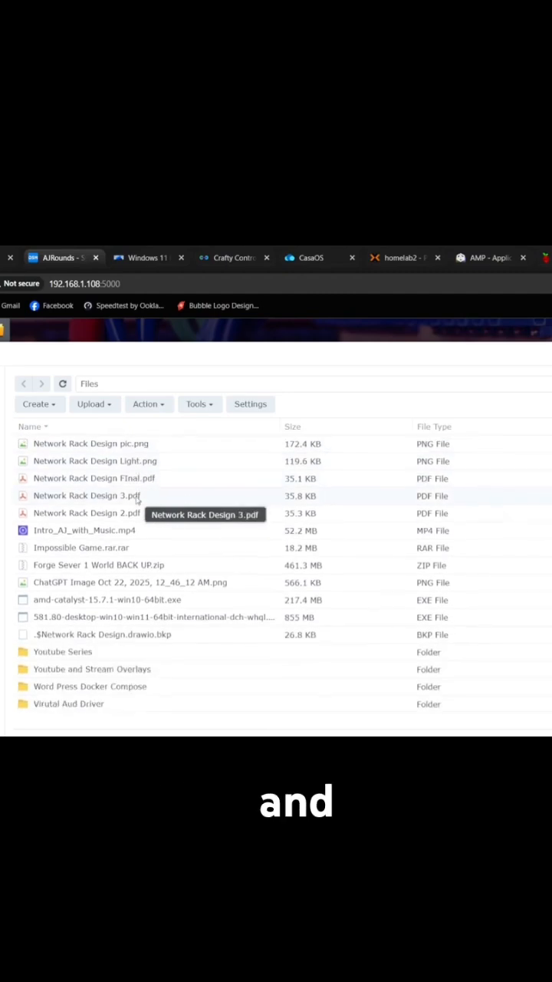